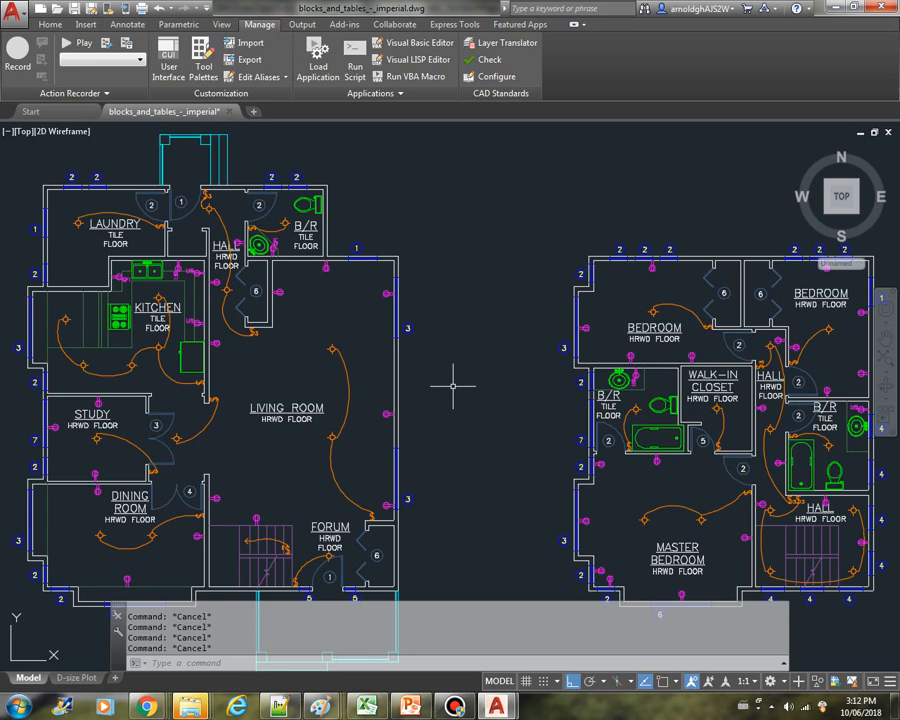
mouse_move(452, 388)
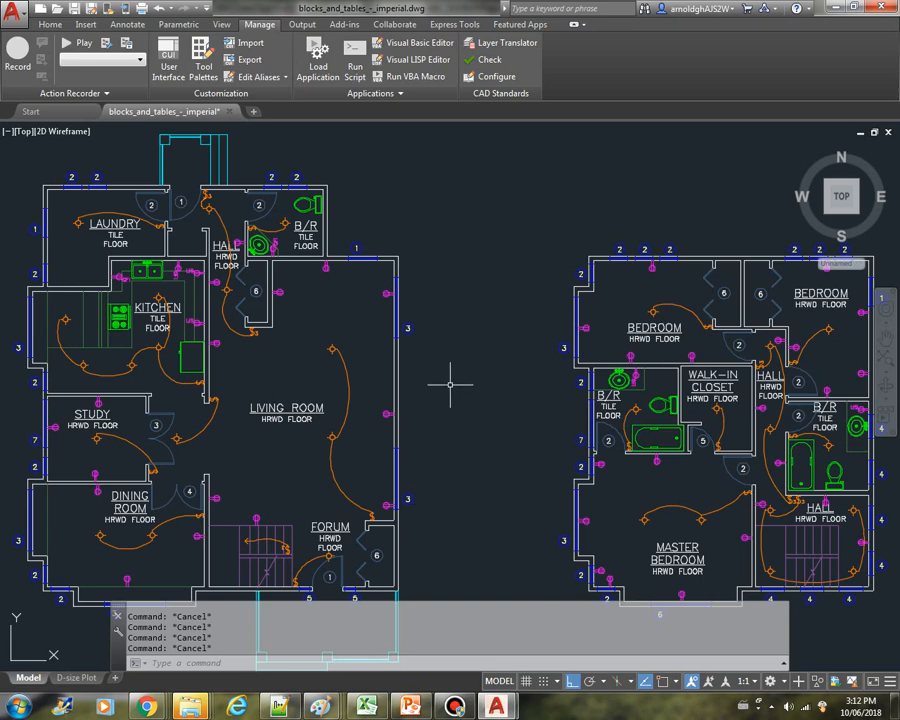
mouse_move(562, 536)
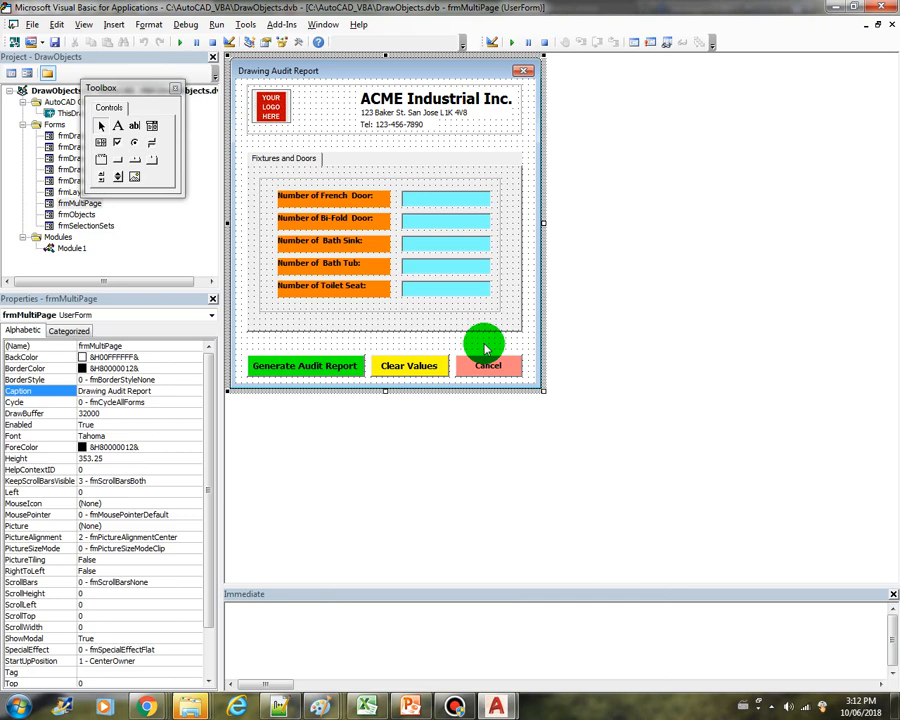
mouse_move(378, 144)
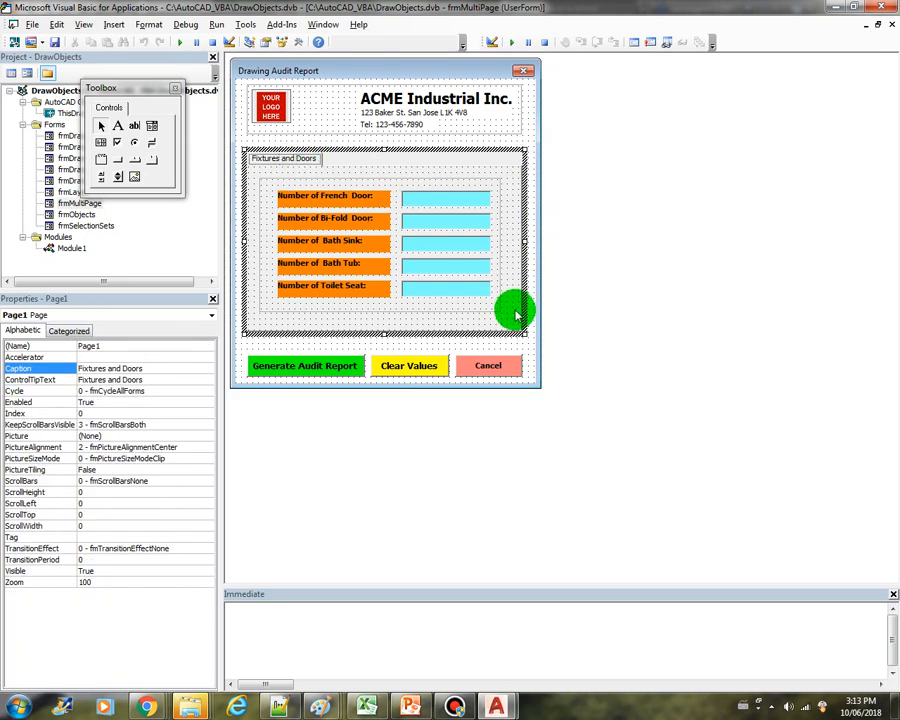
- Add a new Page2 tab to the MultiPage and return to the Pictures and Doors tab
left_click(290, 164)
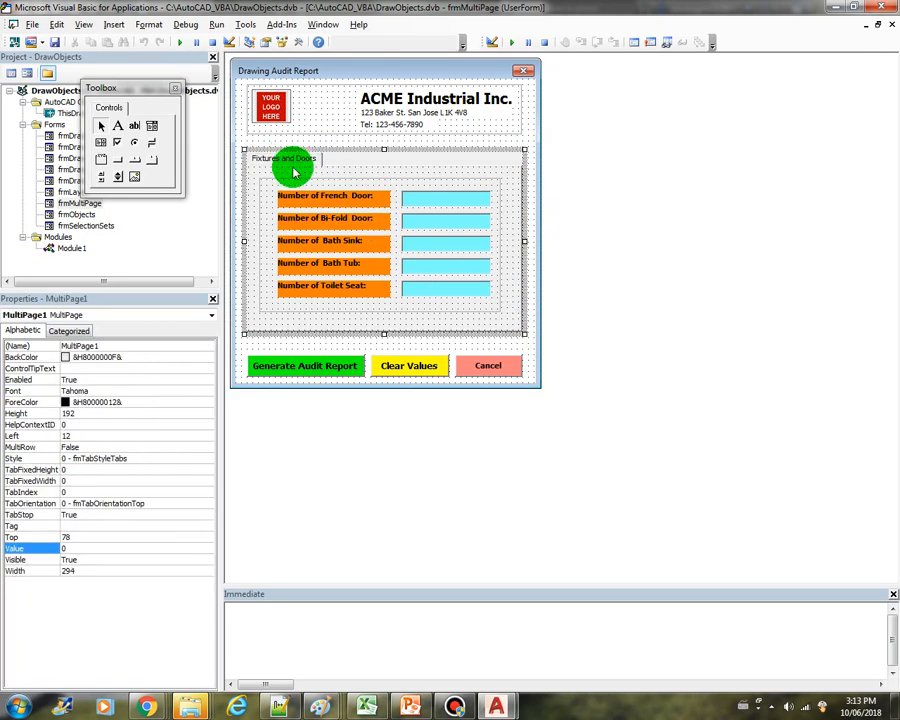
left_click(284, 160)
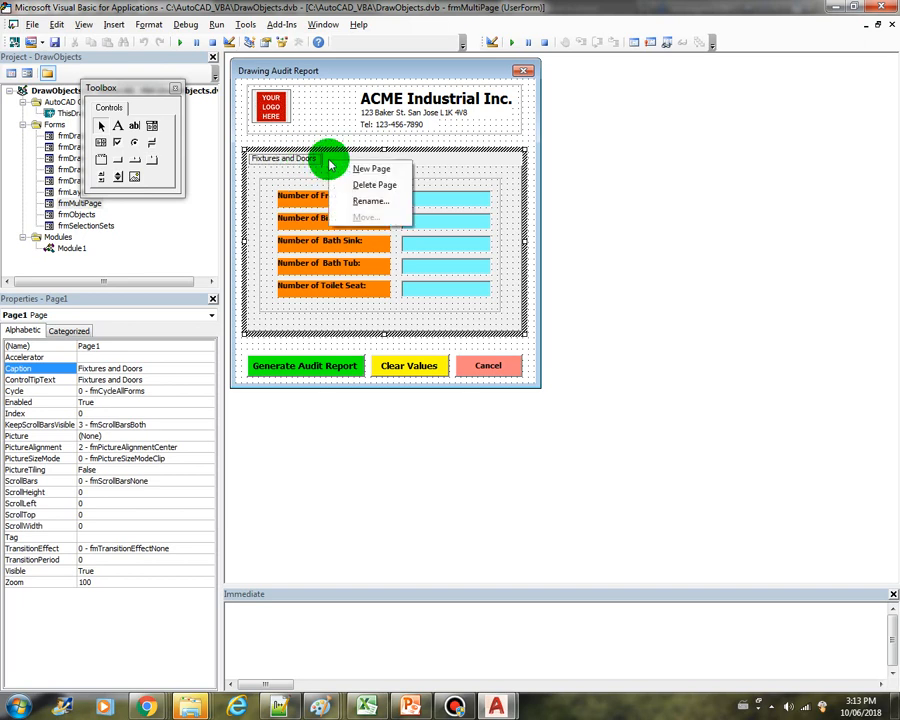
mouse_move(372, 168)
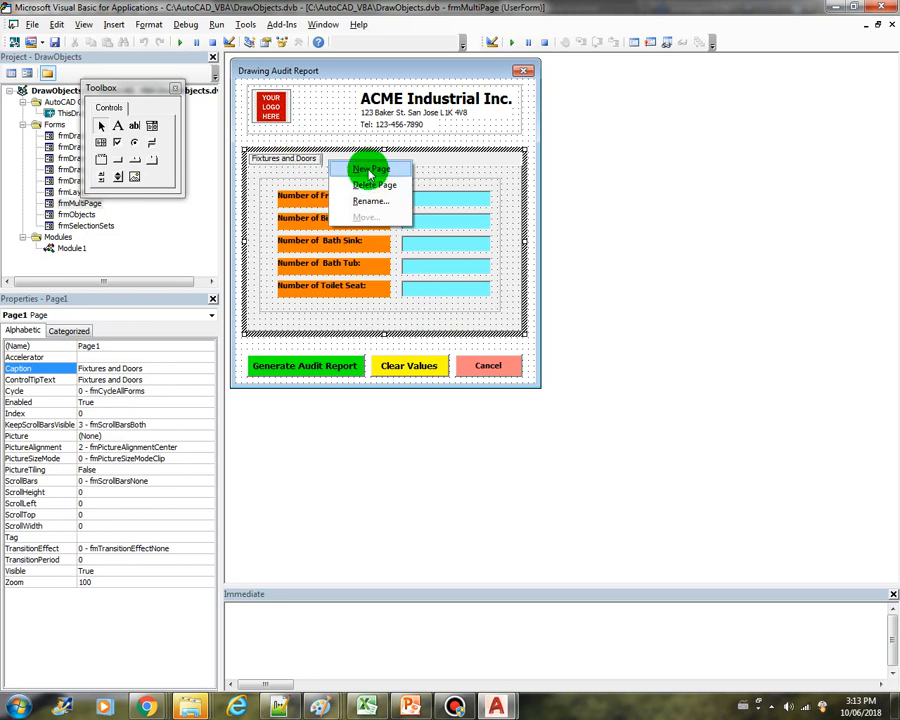
left_click(372, 168)
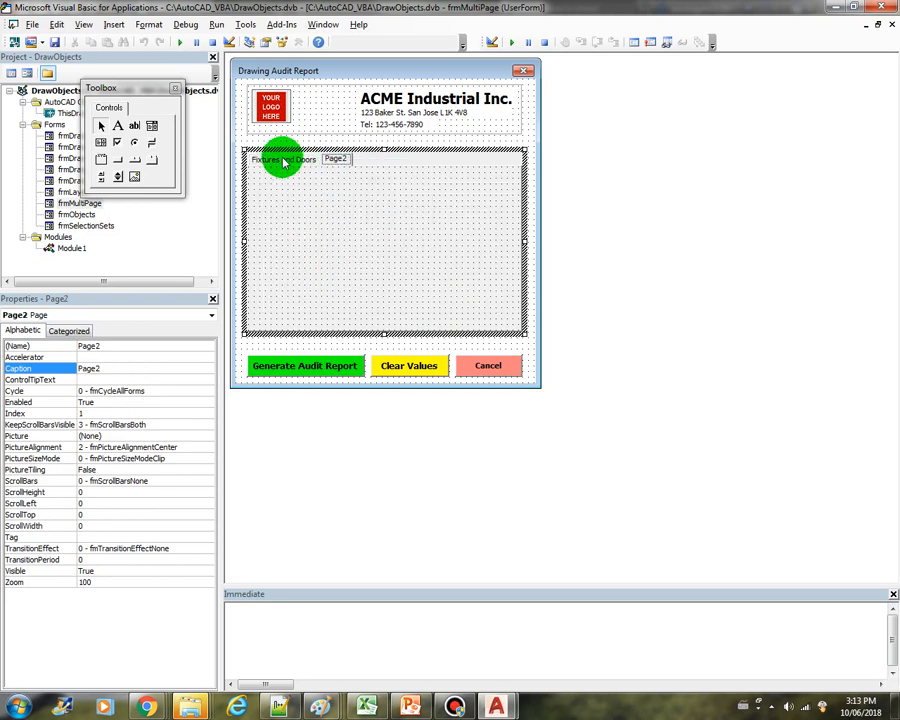
left_click(282, 160)
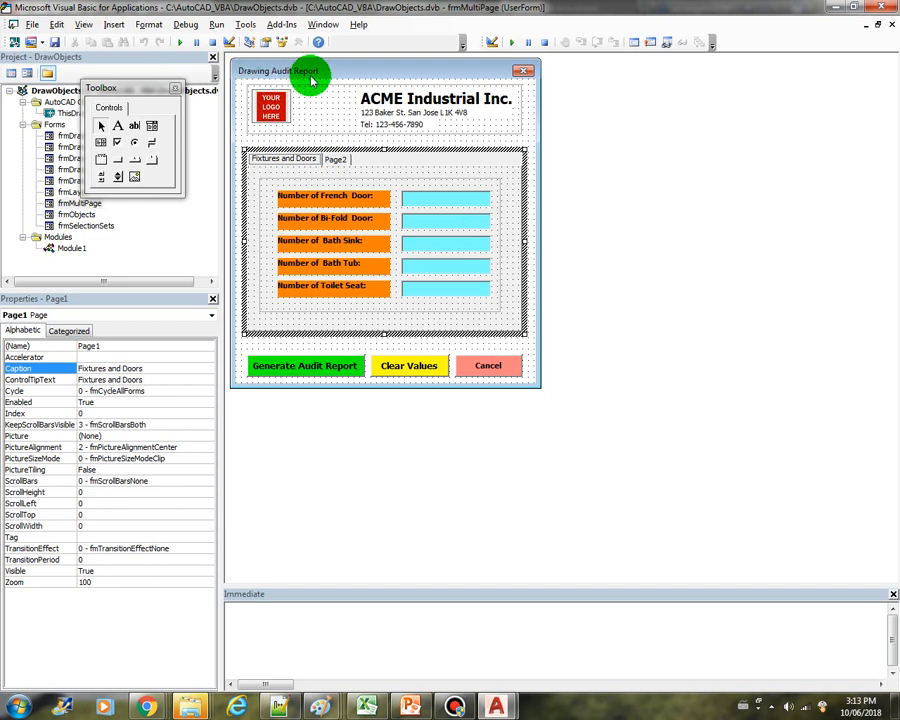
mouse_move(336, 218)
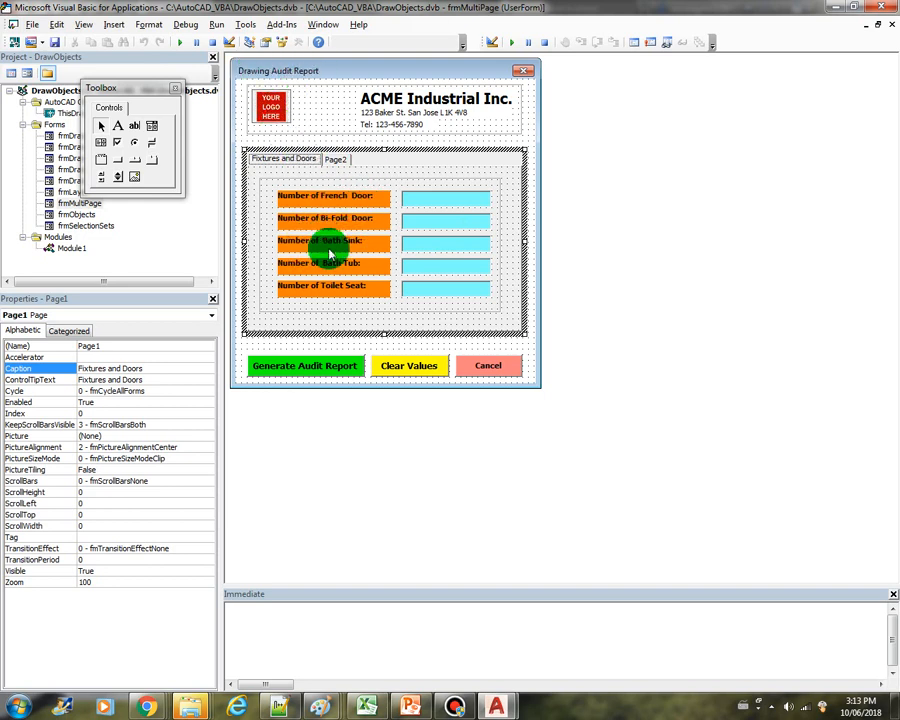
mouse_move(364, 250)
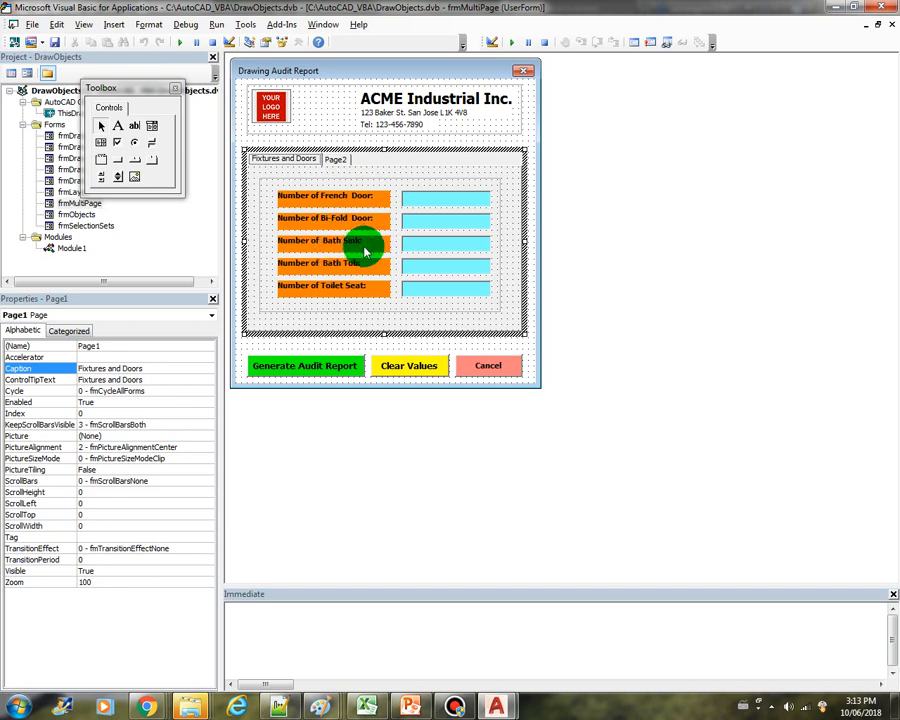
mouse_move(350, 290)
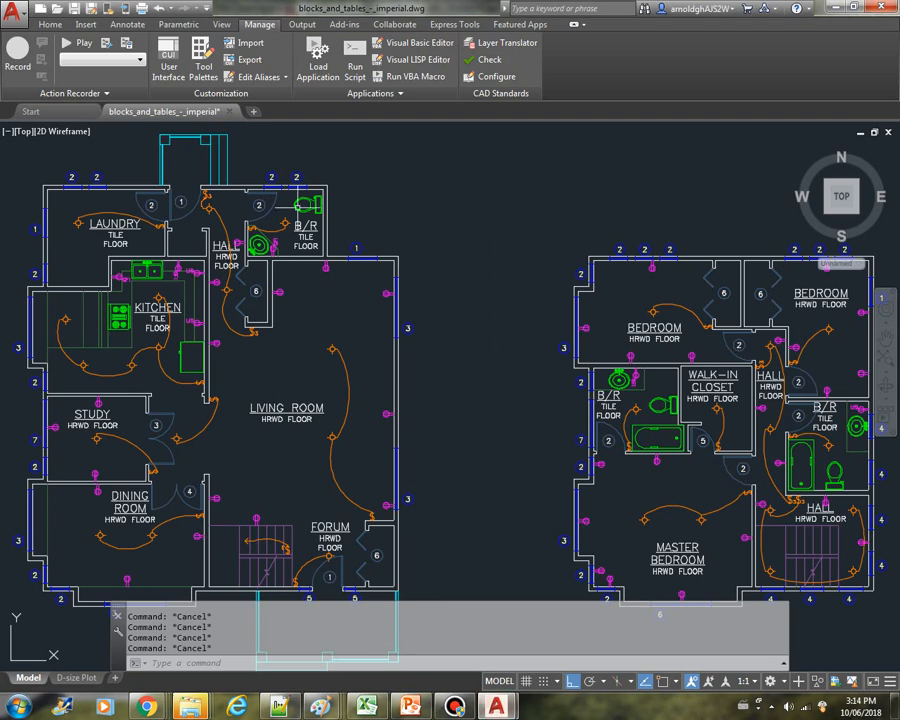
mouse_move(518, 278)
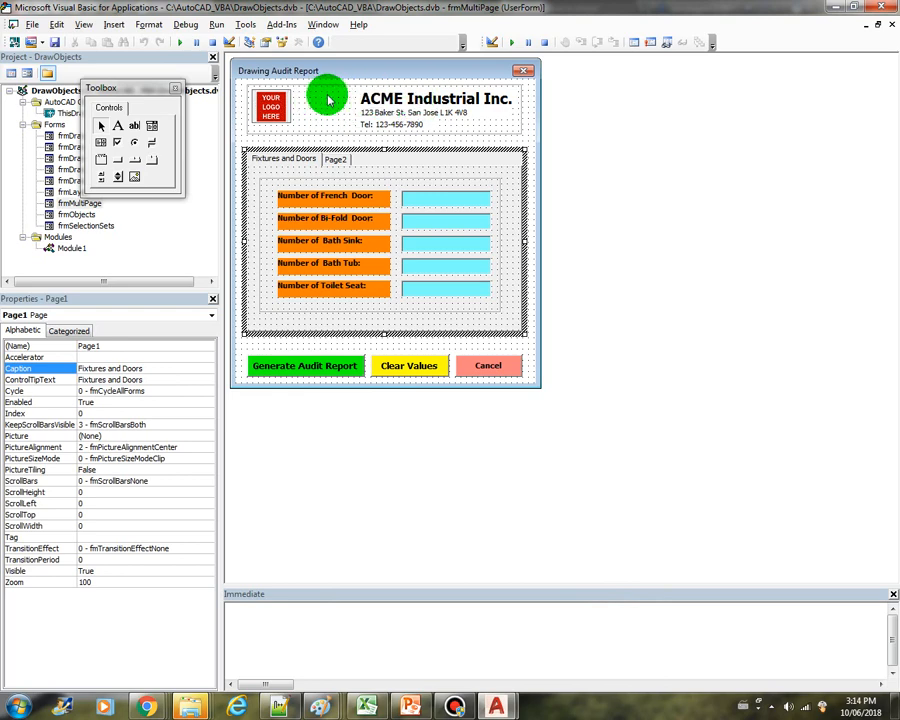
- Inspect the properties of the logo image, the ACME Industrial Inc. heading and the whole form
left_click(272, 108)
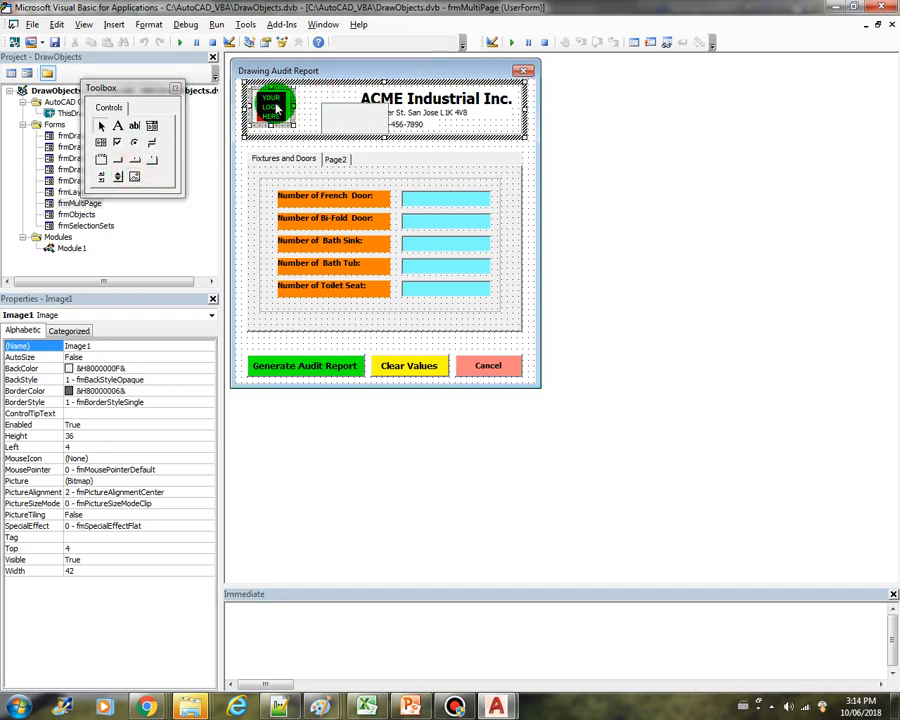
left_click(436, 98)
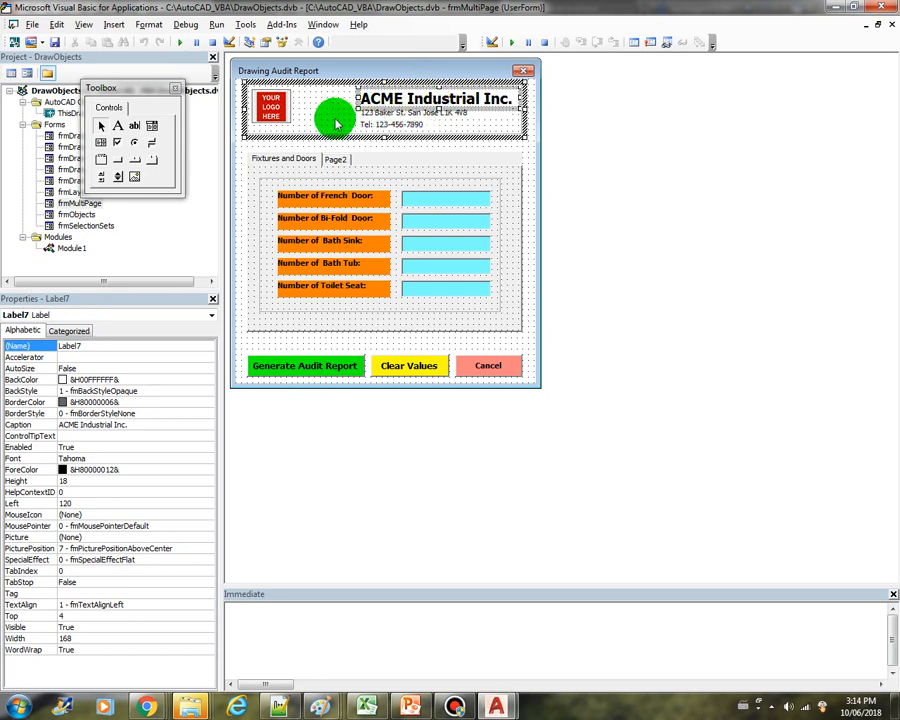
left_click(516, 190)
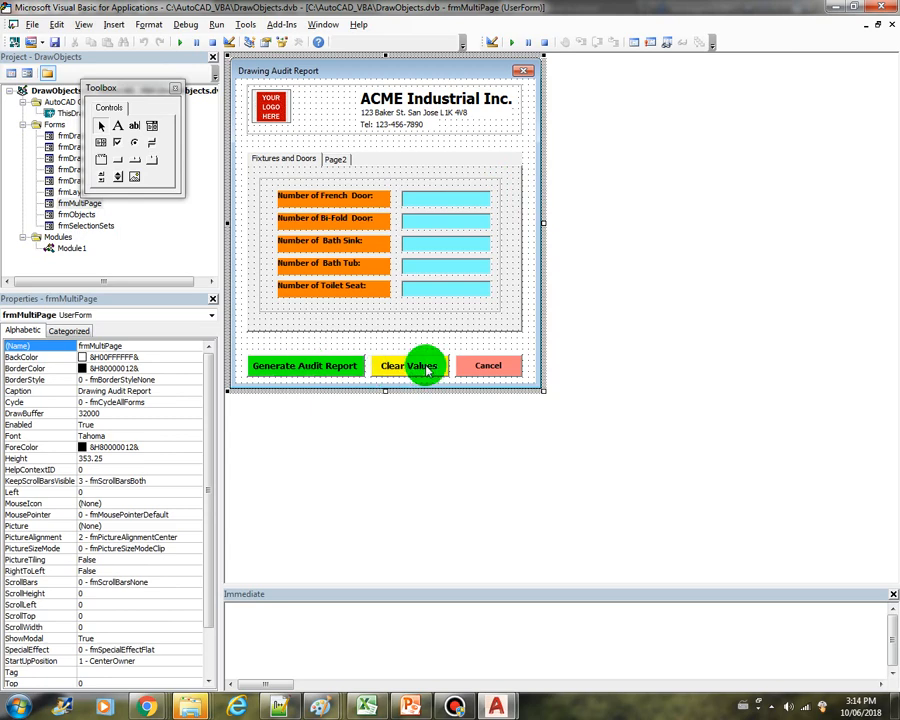
mouse_move(484, 322)
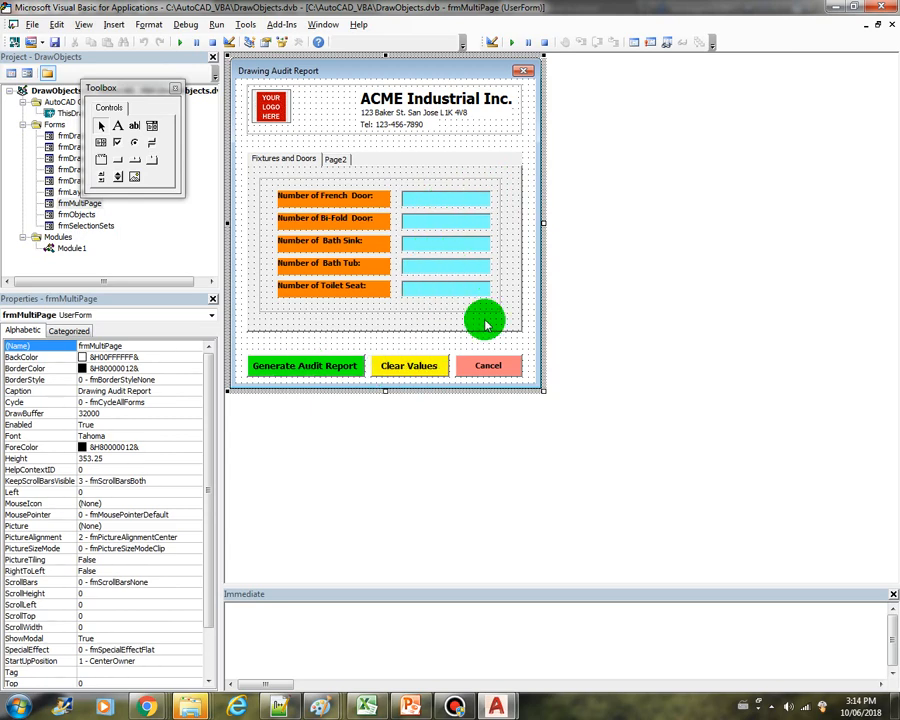
mouse_move(532, 348)
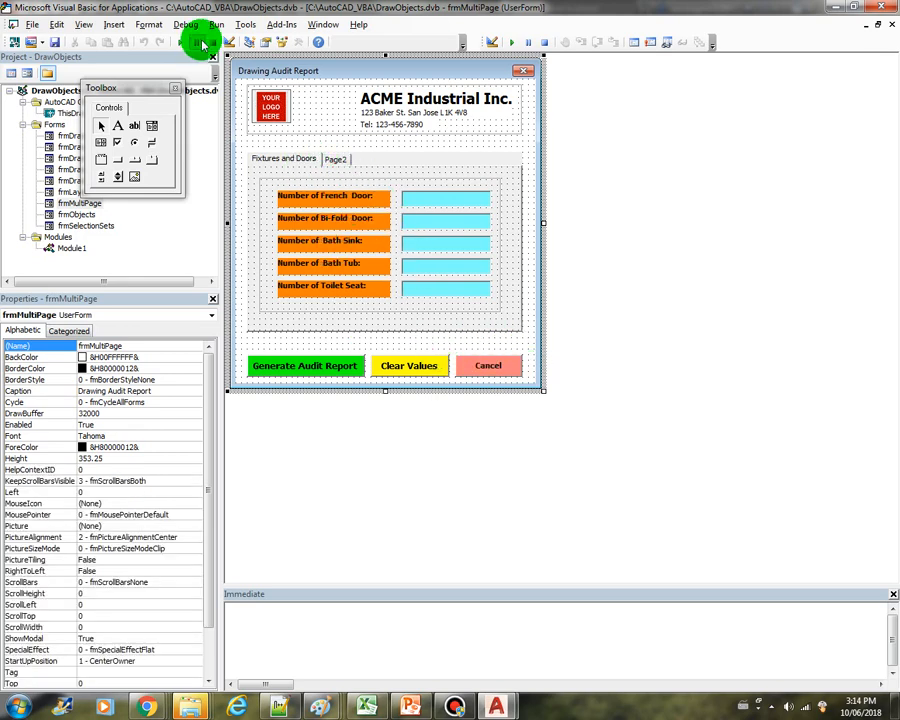
mouse_move(184, 48)
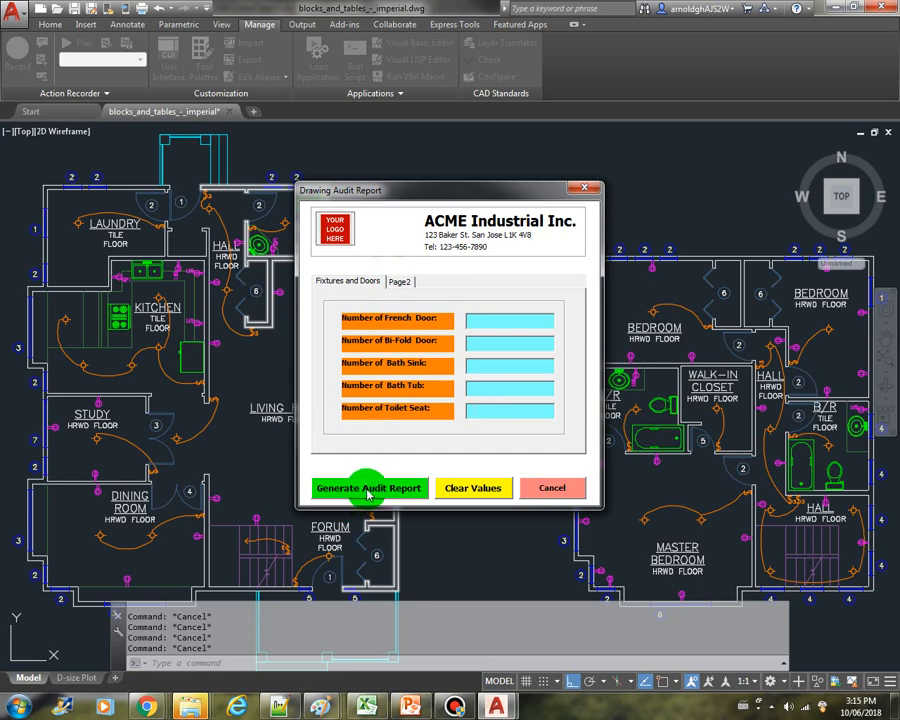
- Generate the audit report over the floor plan, review the counts, then clear the values
left_click(368, 488)
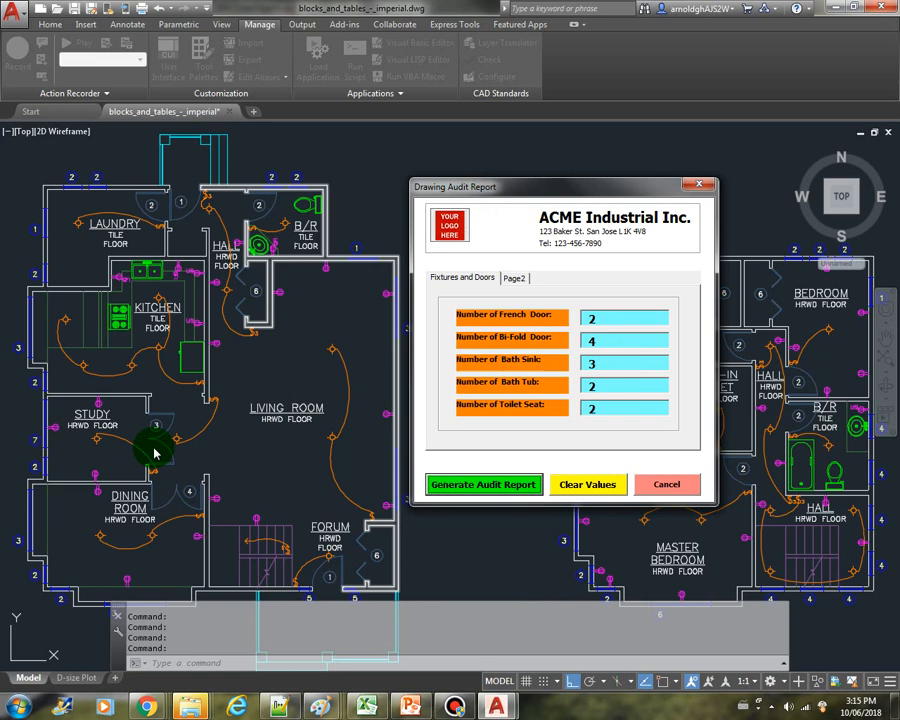
left_click_drag(564, 188, 490, 178)
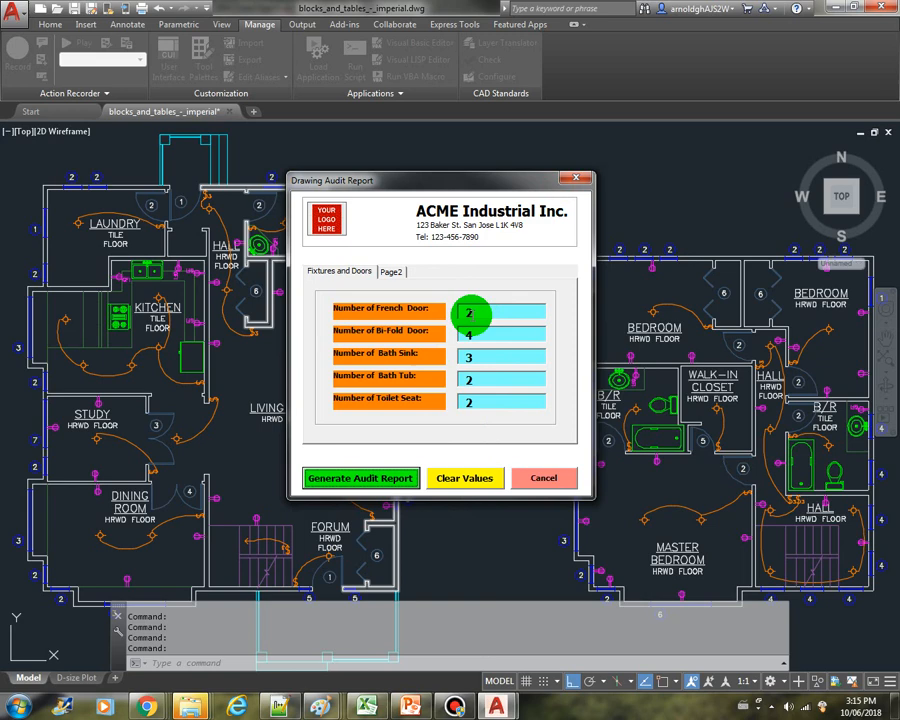
left_click(464, 478)
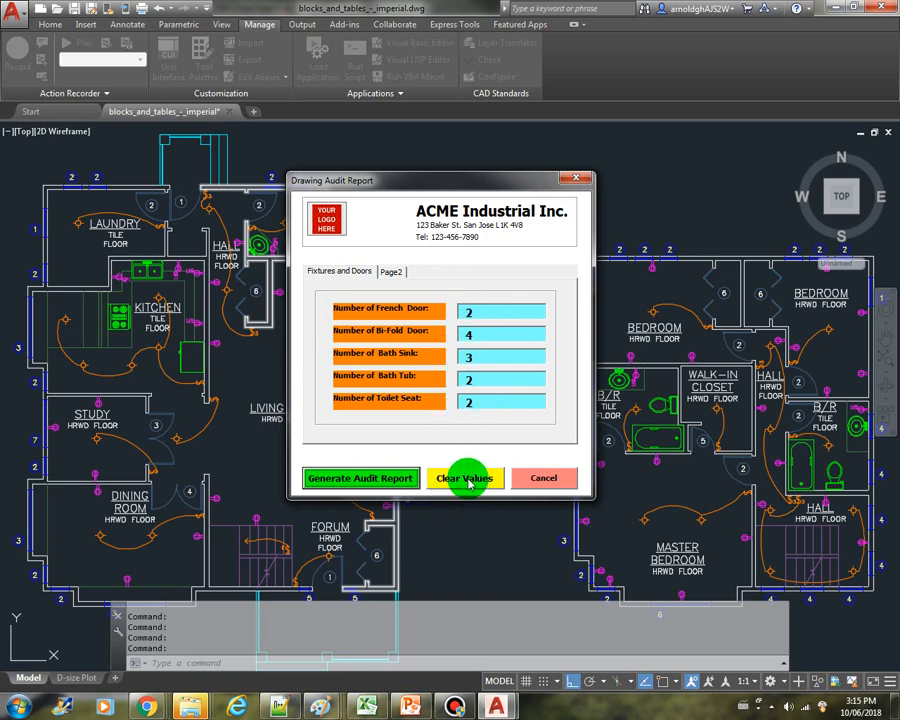
left_click(464, 478)
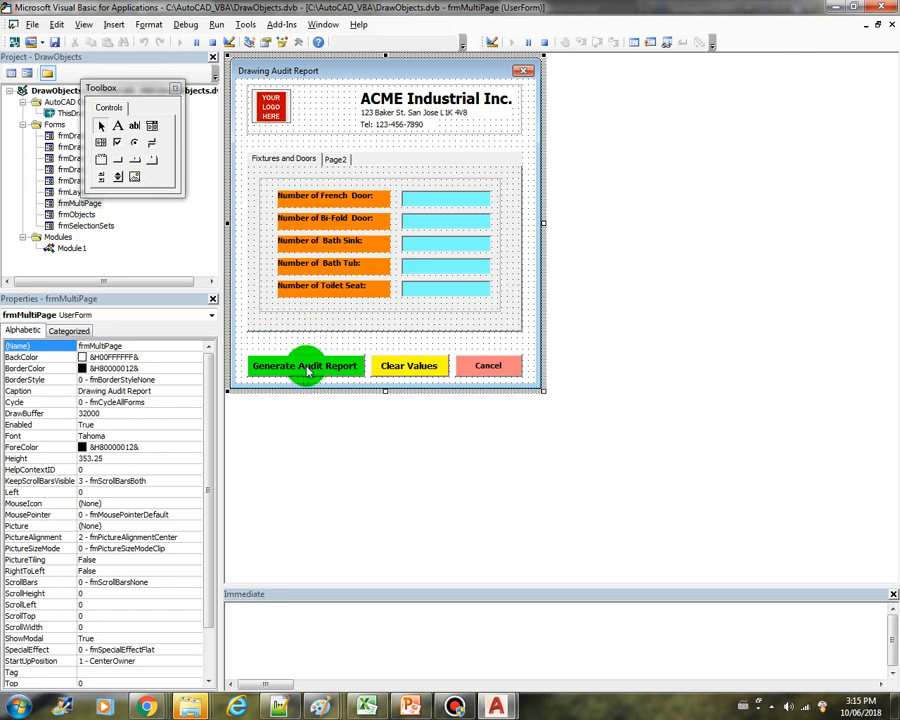
mouse_move(532, 240)
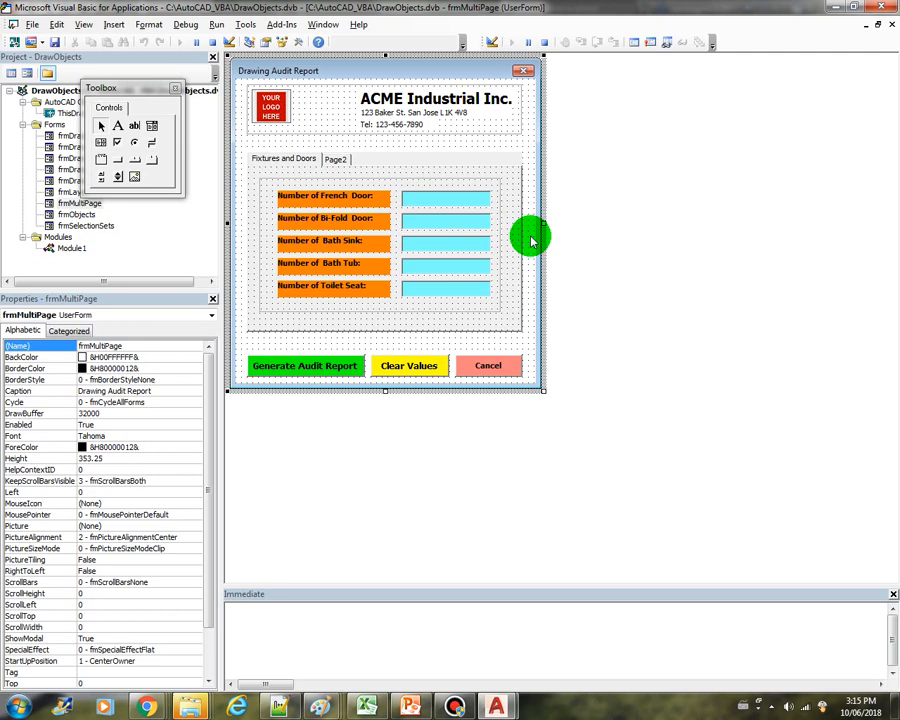
mouse_move(466, 206)
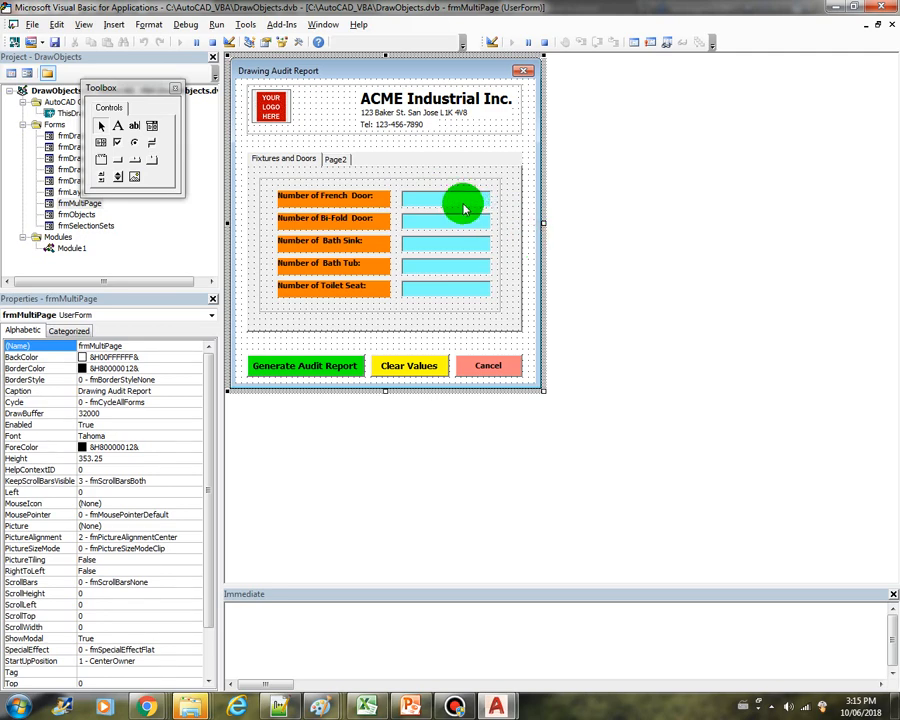
left_click(444, 196)
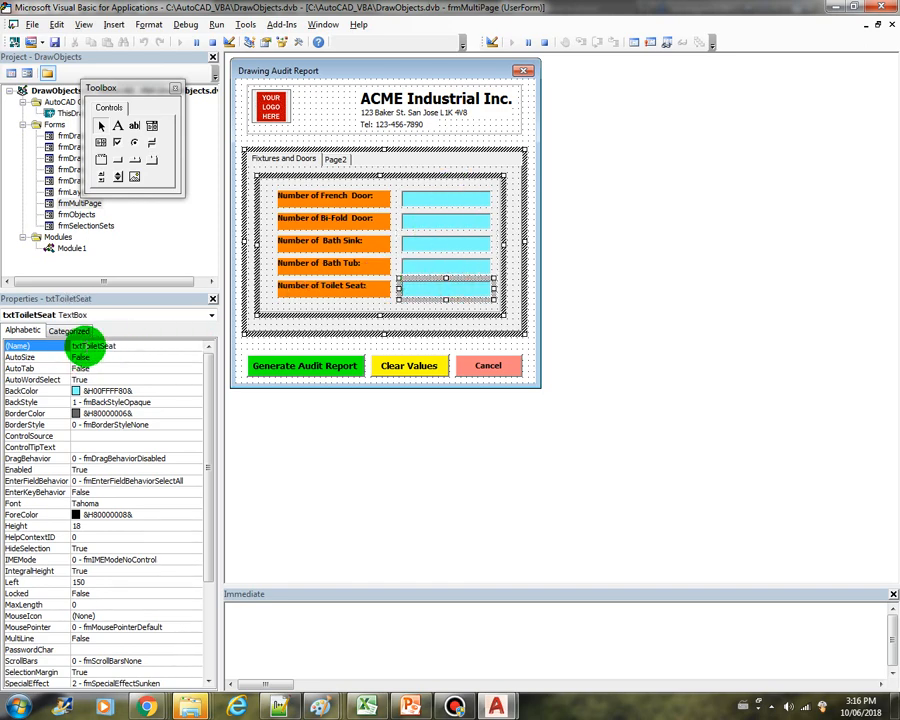
left_click(448, 264)
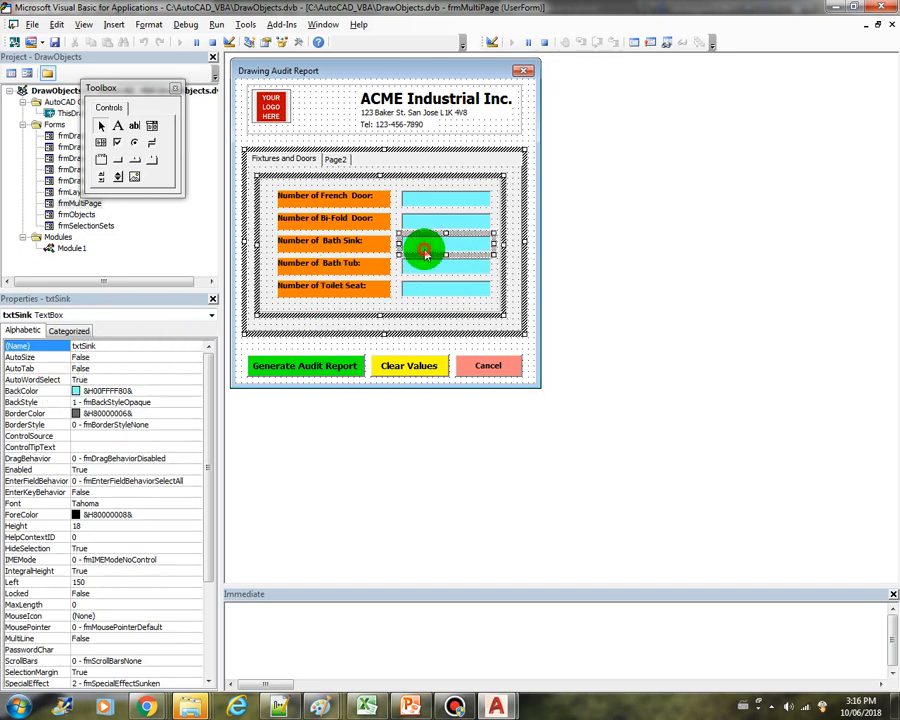
left_click(444, 218)
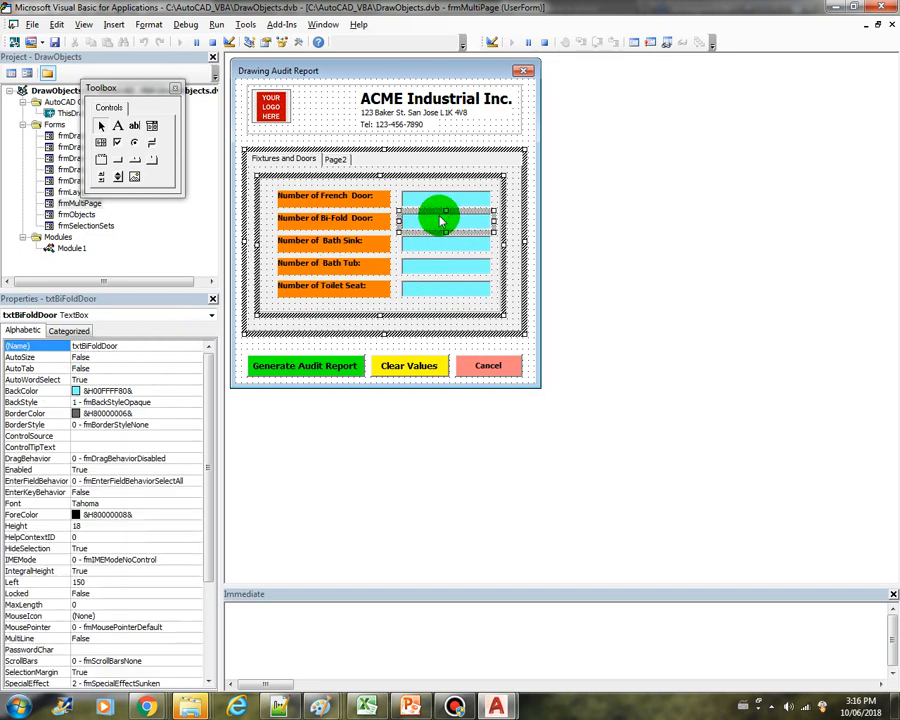
left_click(444, 196)
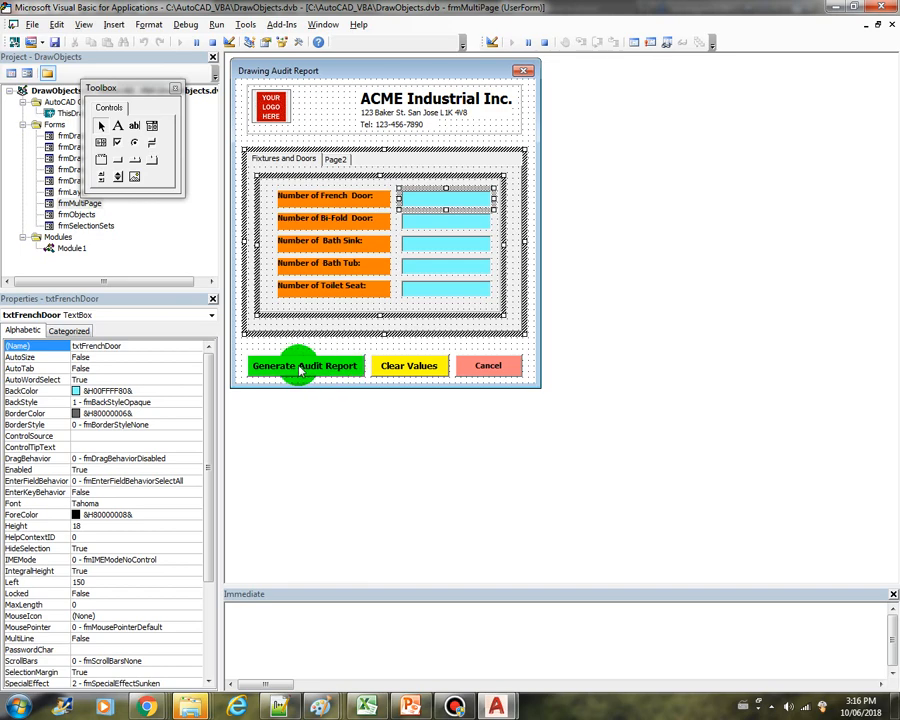
- View the Generate Audit Report button's Click code and jump to the GetFrenchDoors function
double_click(304, 366)
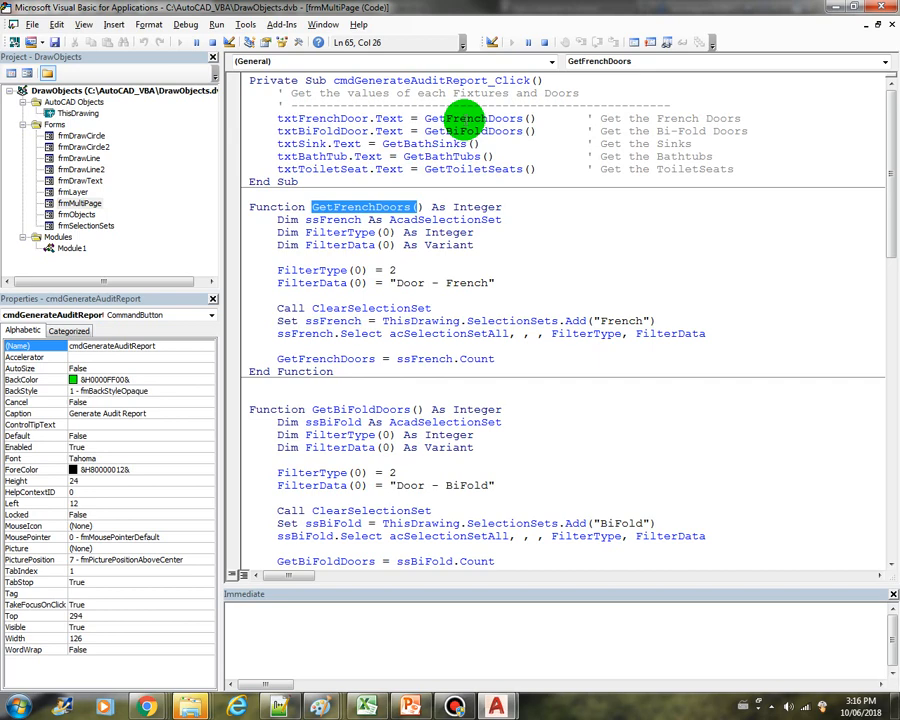
right_click(464, 120)
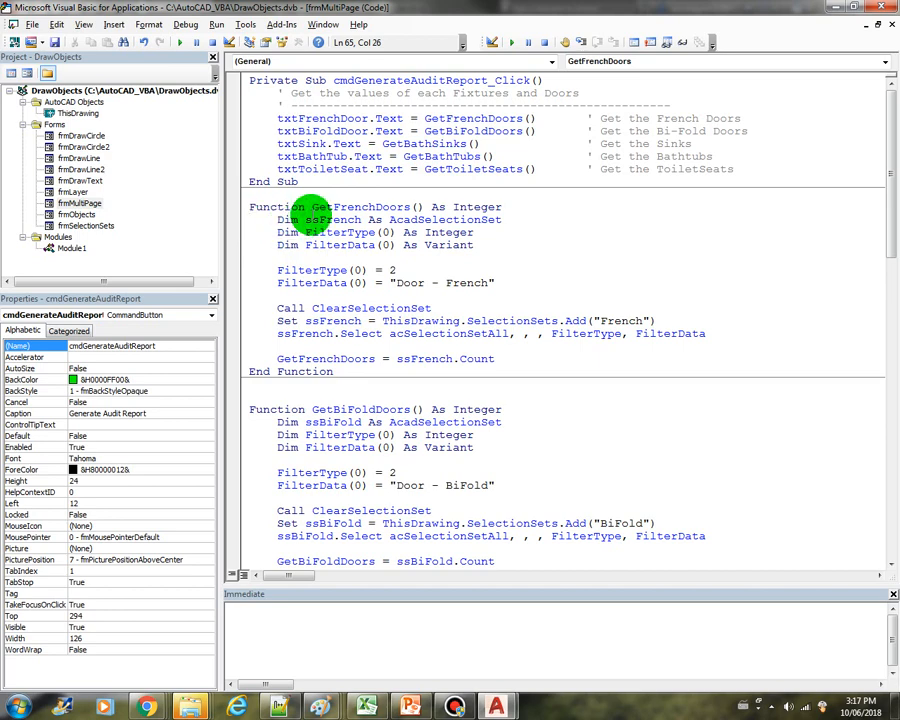
double_click(356, 206)
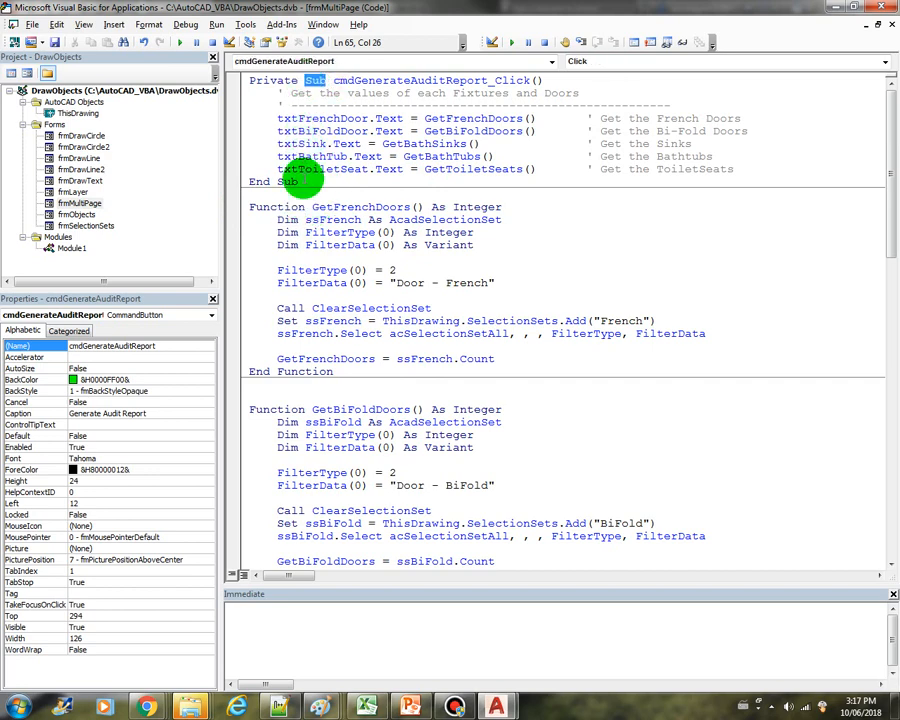
- Review the click routine, the GetFrenchDoors name and its selection set declarations
left_click(290, 206)
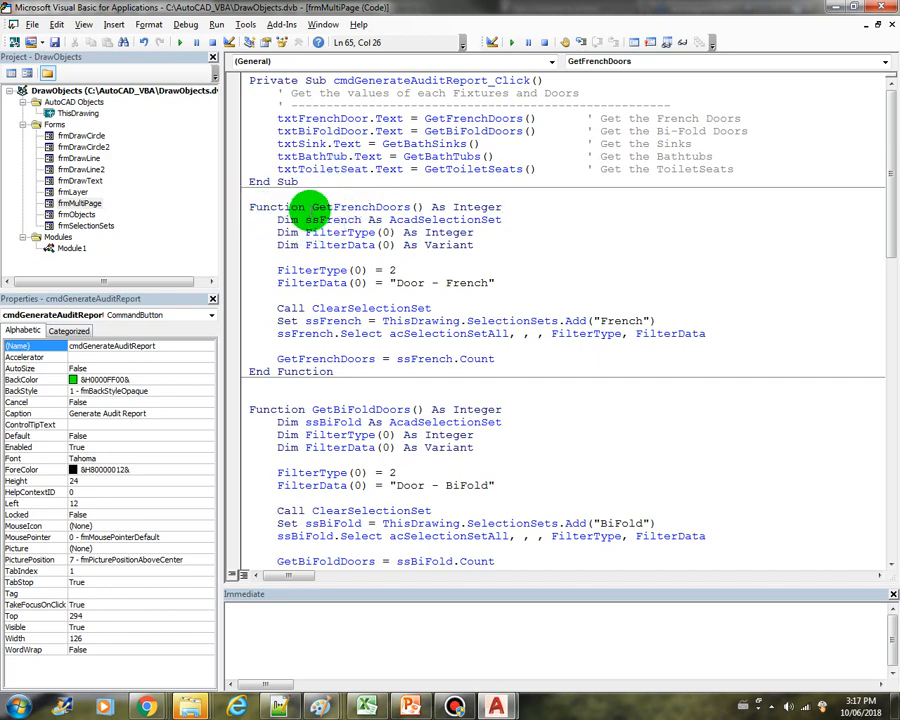
double_click(360, 206)
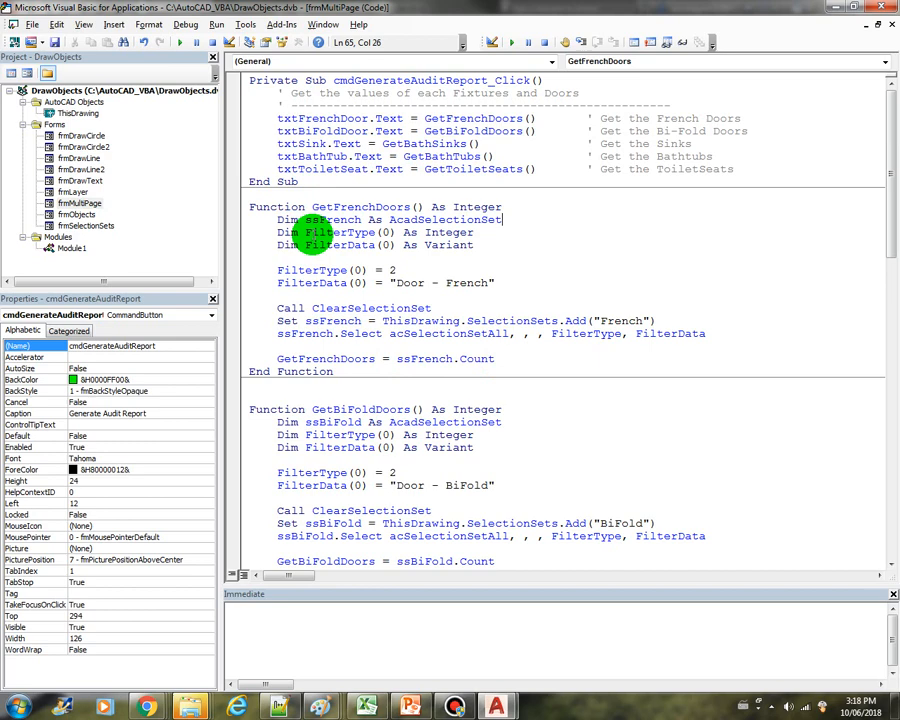
double_click(338, 232)
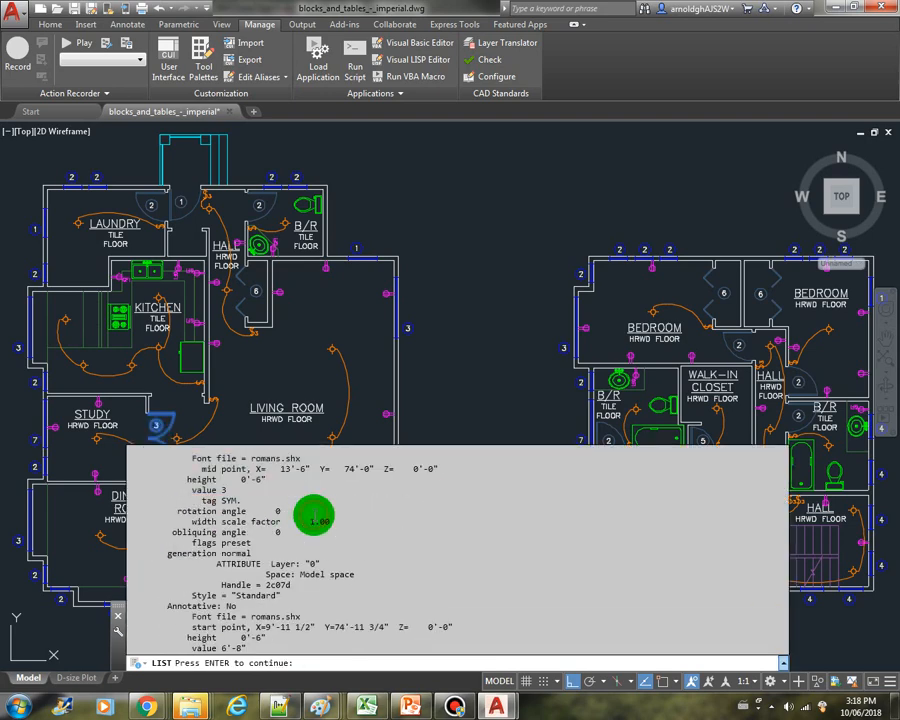
- Finish the AutoCAD object listing and switch back to the VBA editor
key("enter")
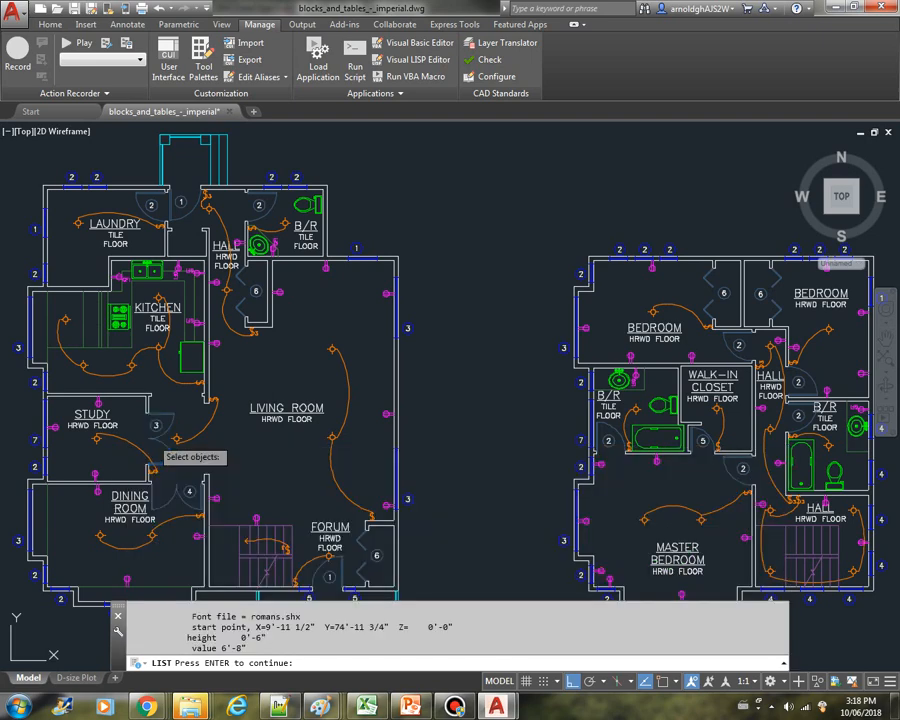
key("alt+tab")
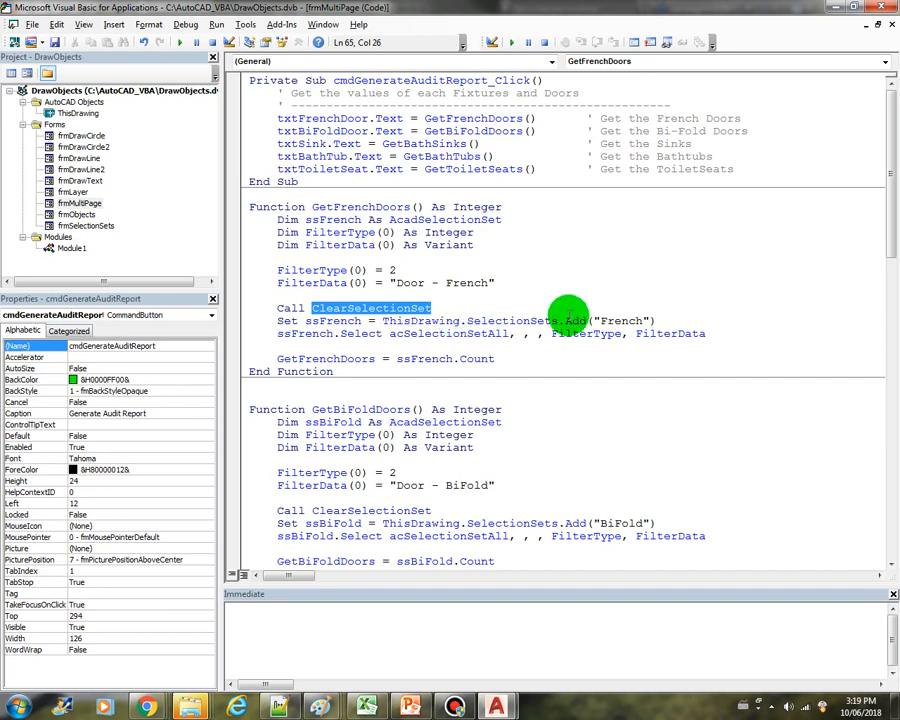
mouse_move(360, 332)
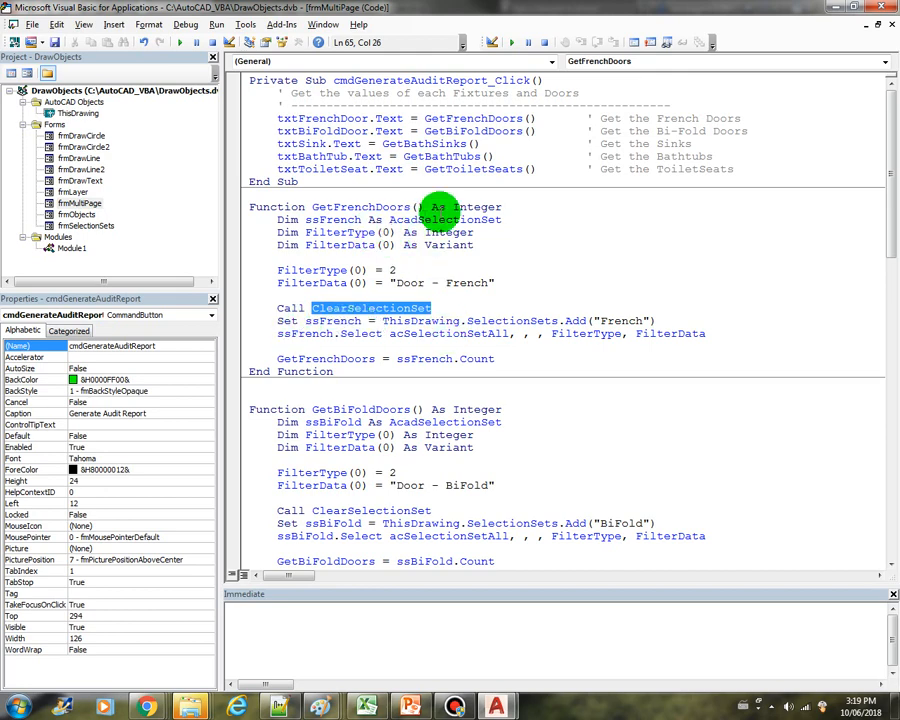
mouse_move(504, 320)
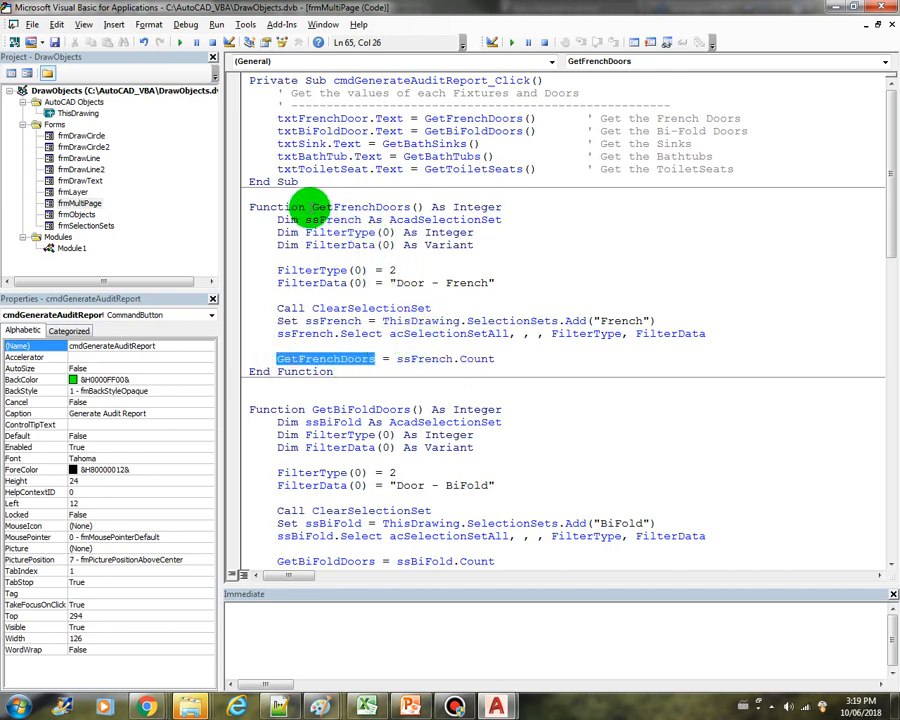
- Set a breakpoint on the GetFrenchDoors = ssFrench.Count line
double_click(356, 206)
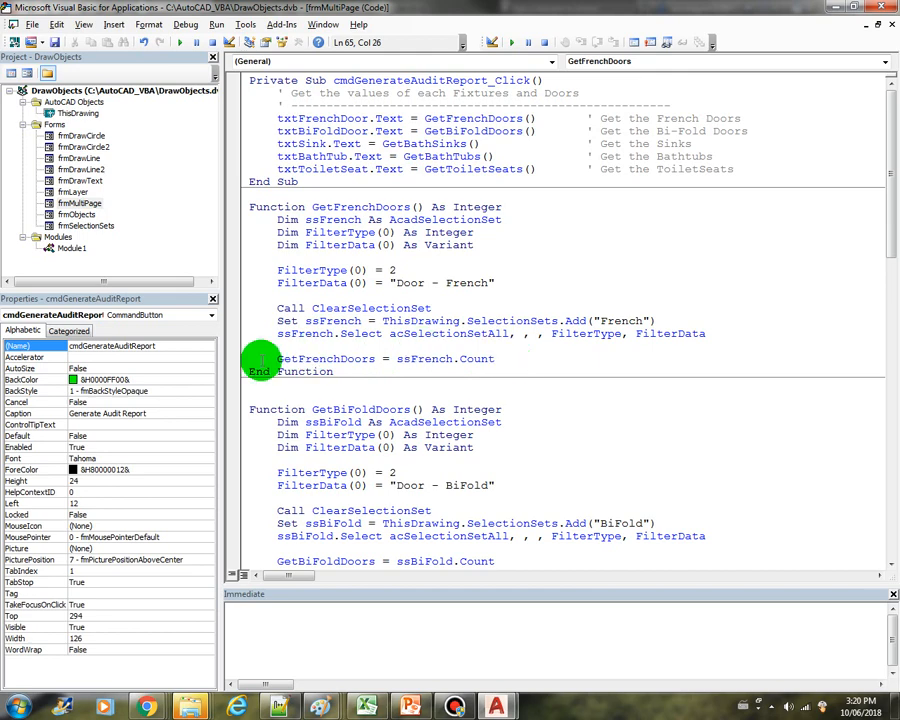
left_click(260, 358)
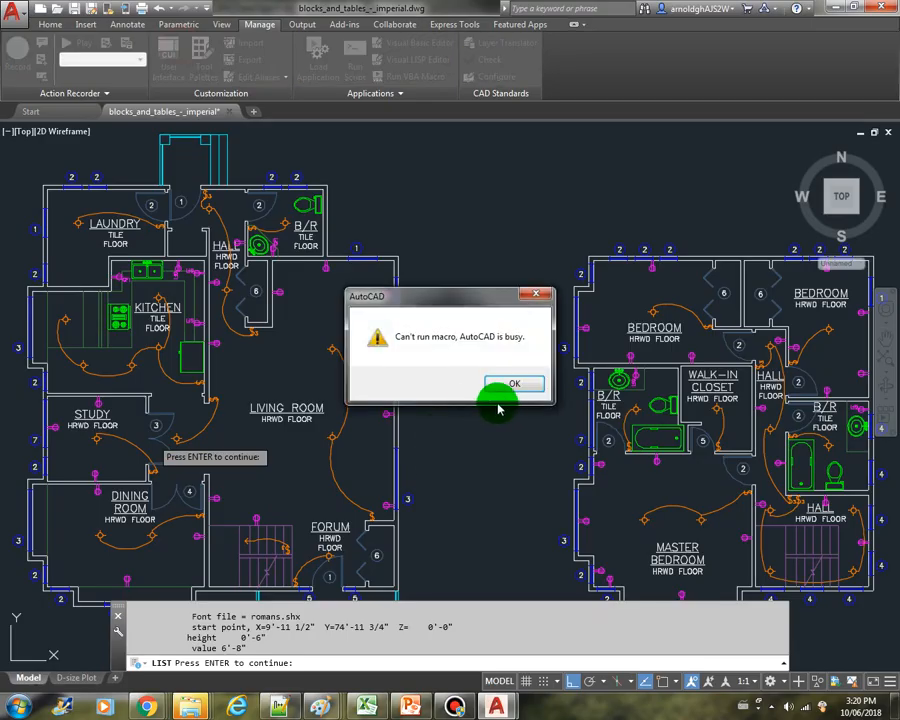
- Dismiss the 'Can't run macro. AutoCAD is busy.' warning
left_click(516, 384)
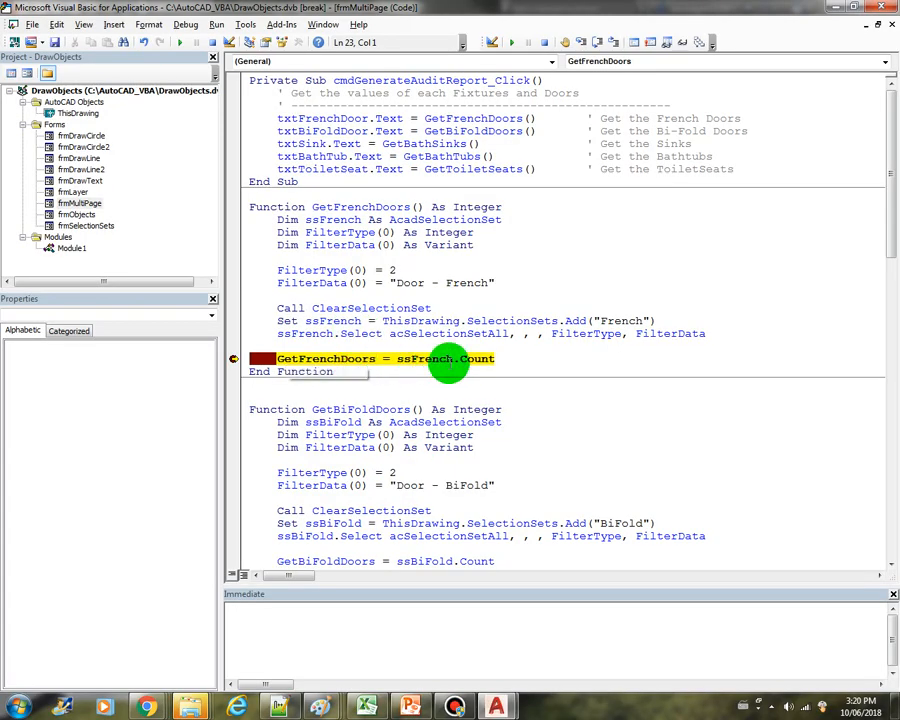
- Check the French door count while paused and step on past GetBiFoldDoors
left_click(496, 360)
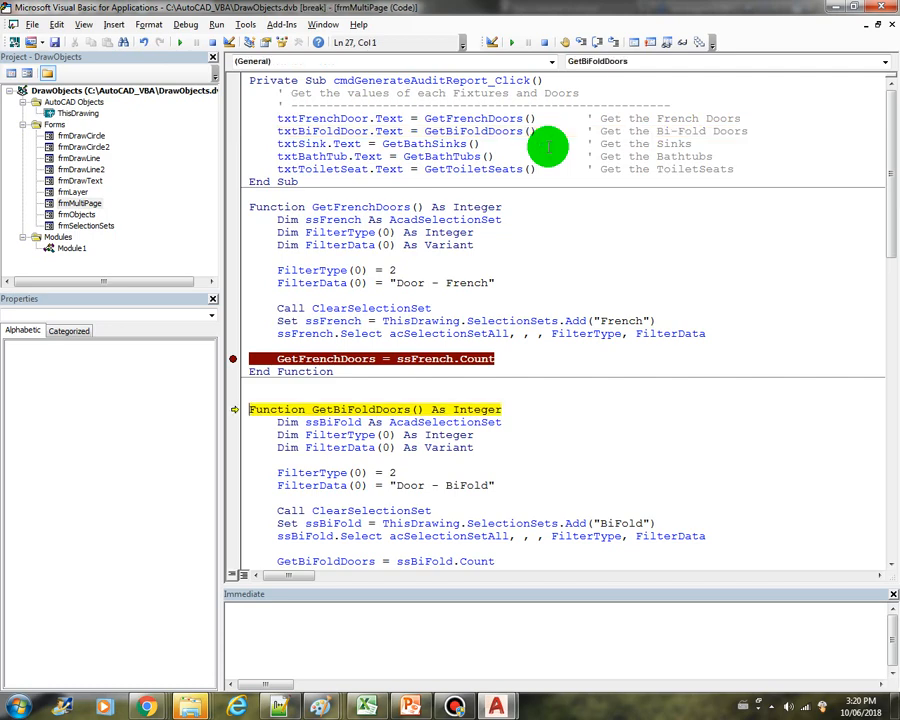
scroll("down", 3)
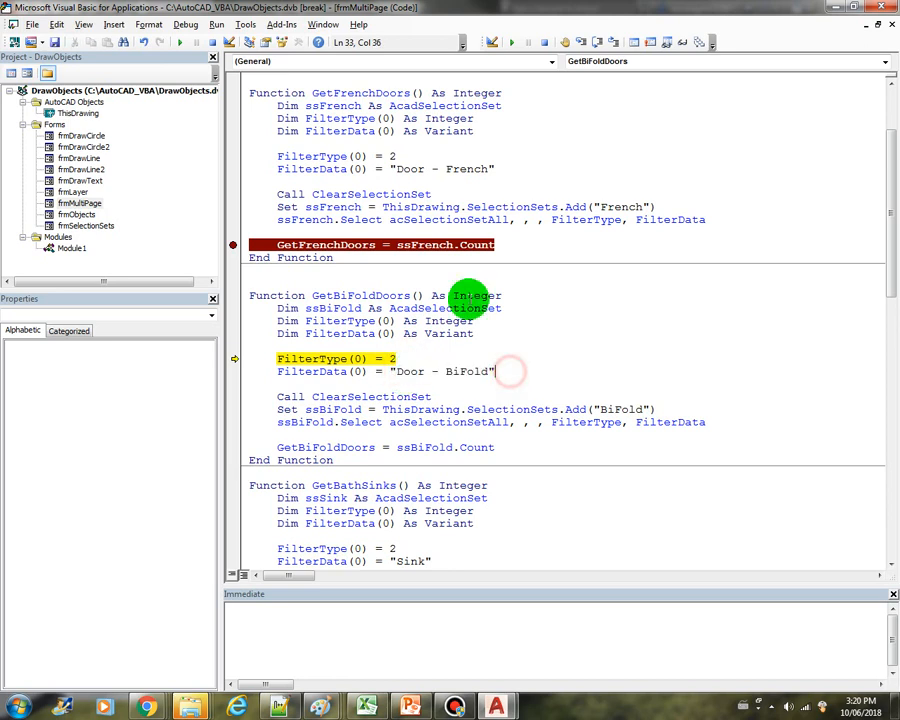
left_click(488, 168)
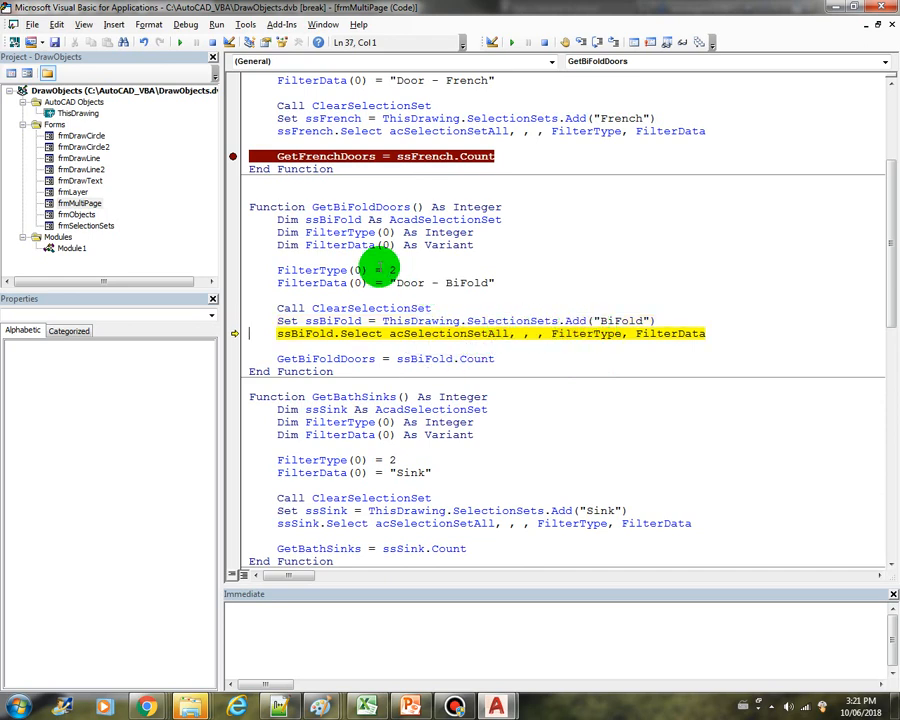
mouse_move(508, 352)
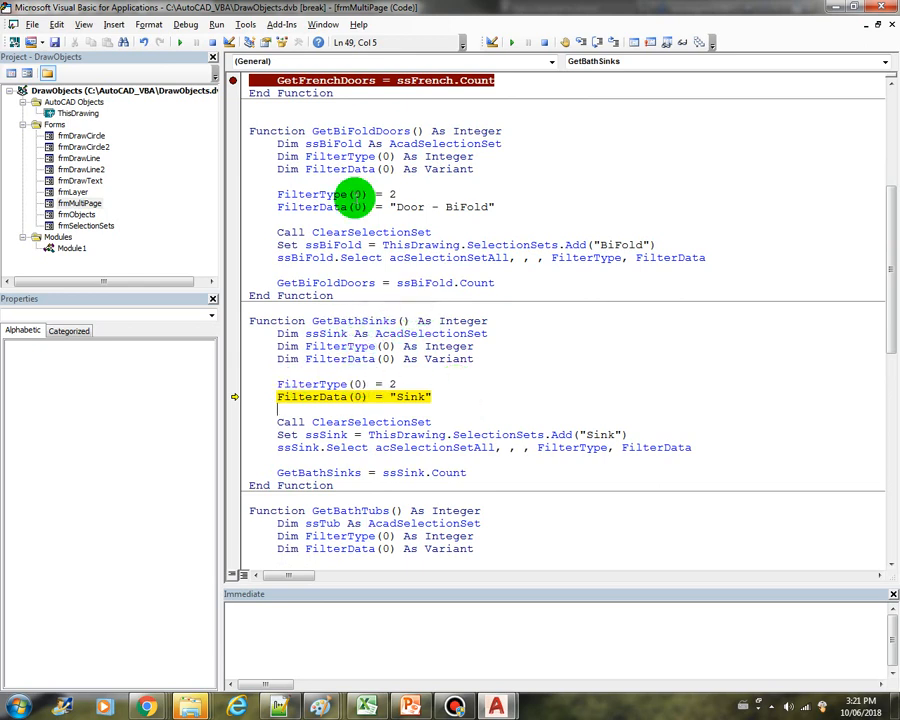
mouse_move(440, 300)
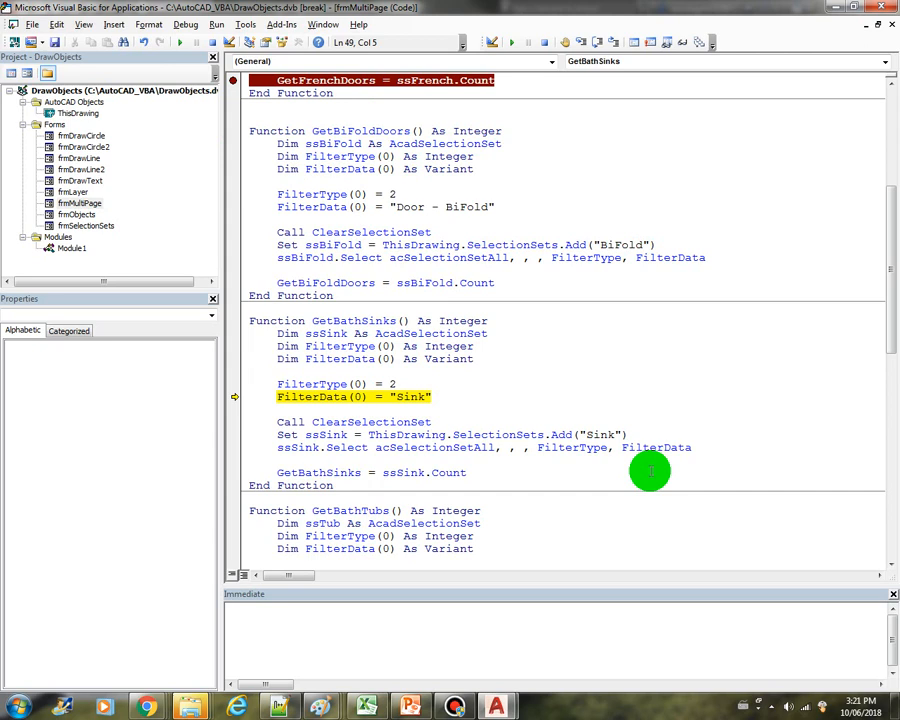
- Review the GetBathSinks selection set and its Sink block name filter, then continue to show the report
double_click(596, 434)
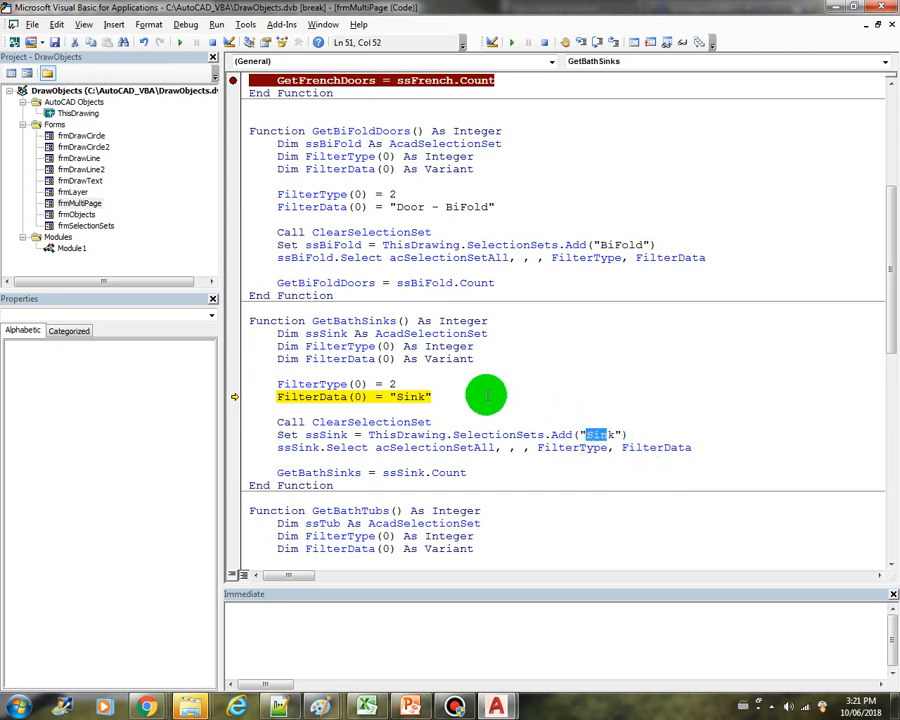
left_click(404, 396)
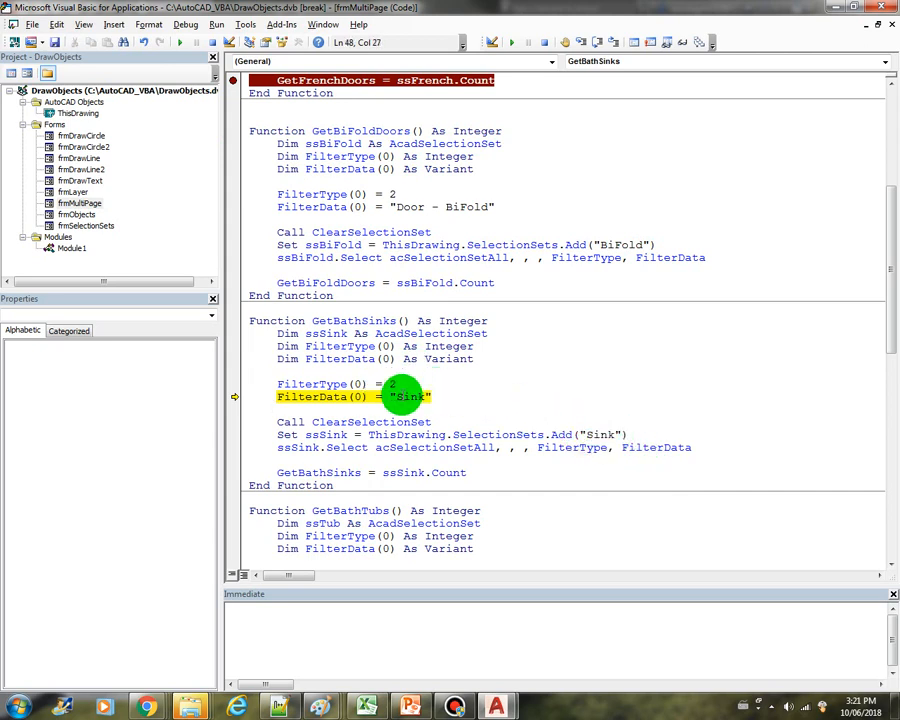
double_click(408, 396)
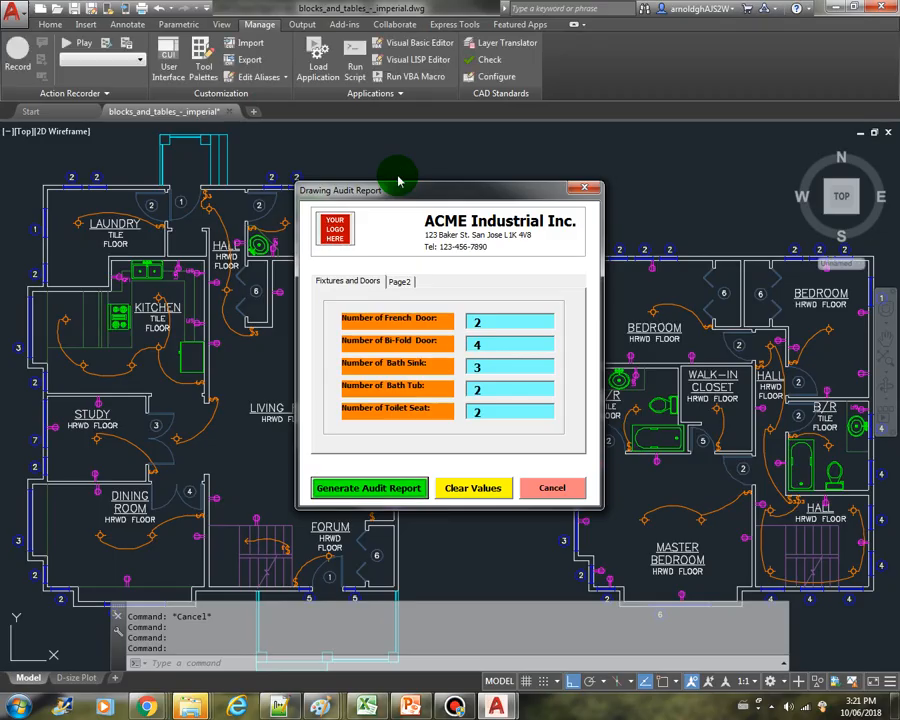
mouse_move(474, 488)
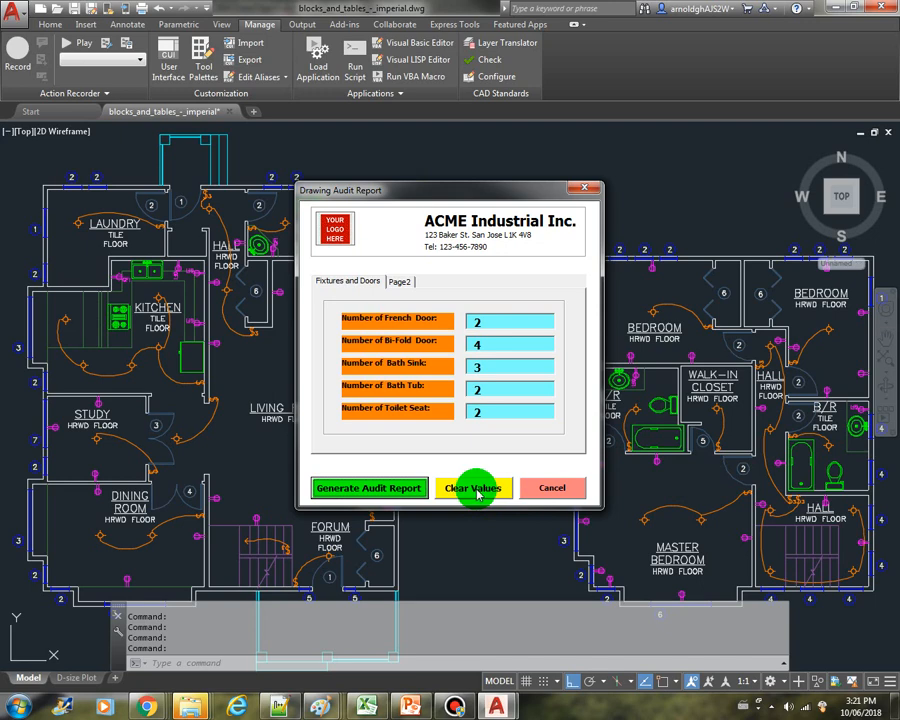
- Clear the report's counts and view the cmdClearValues_Click code
left_click(472, 488)
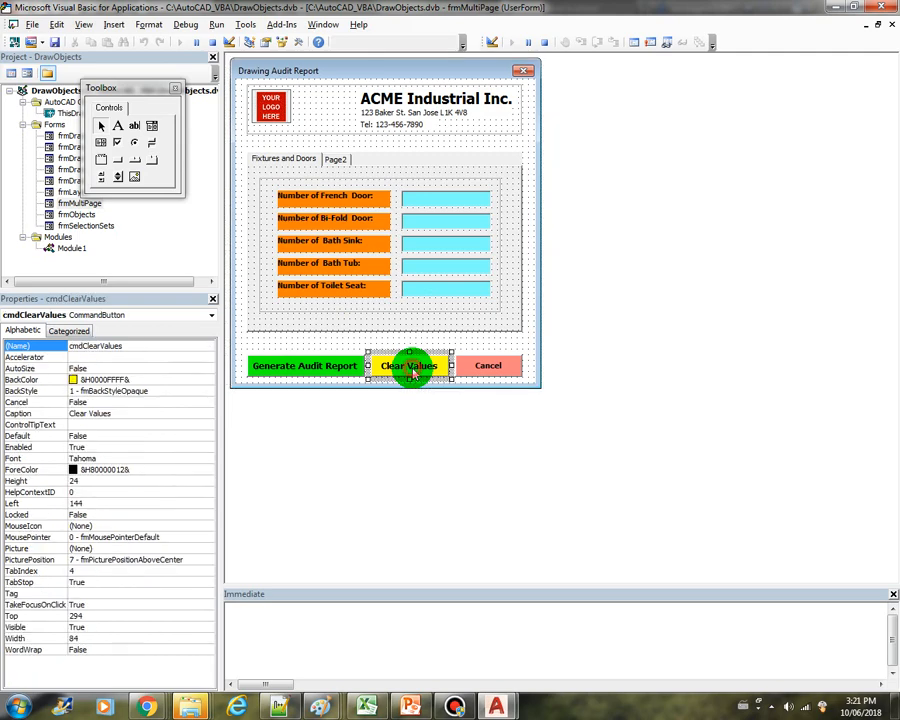
double_click(410, 364)
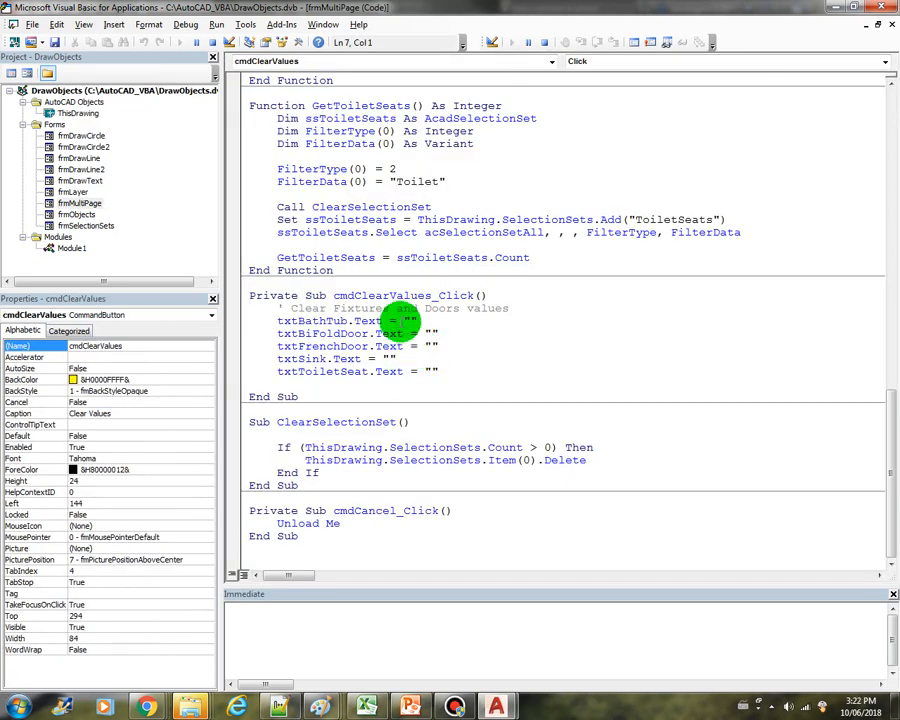